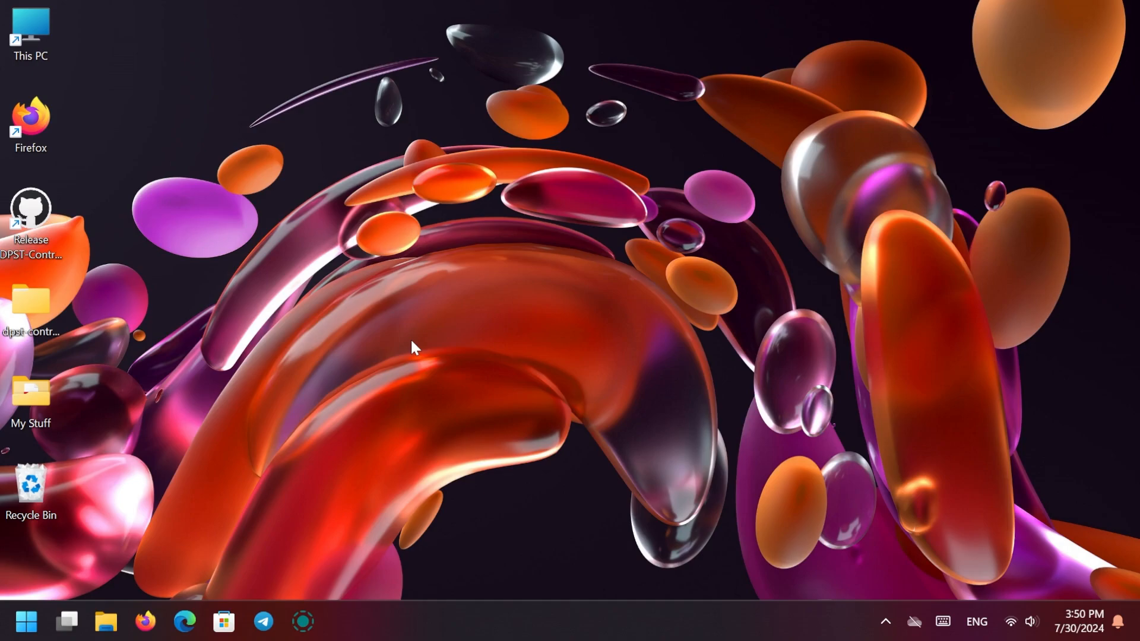
{"action": "mouse_move", "coordinate": [529, 277]}
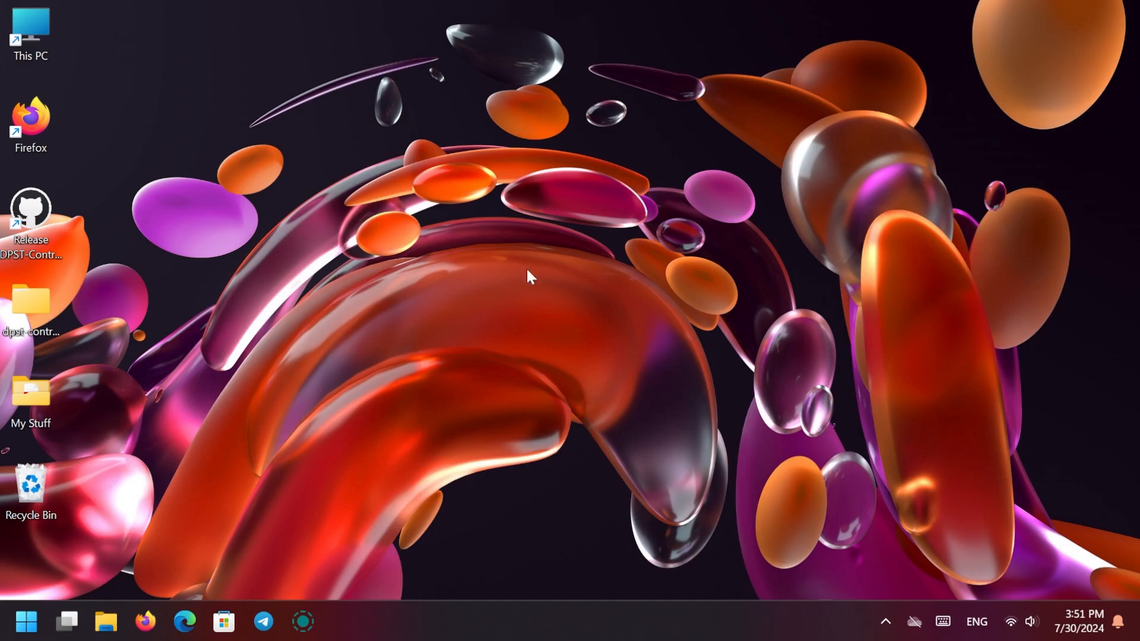
{"action": "mouse_move", "coordinate": [574, 291]}
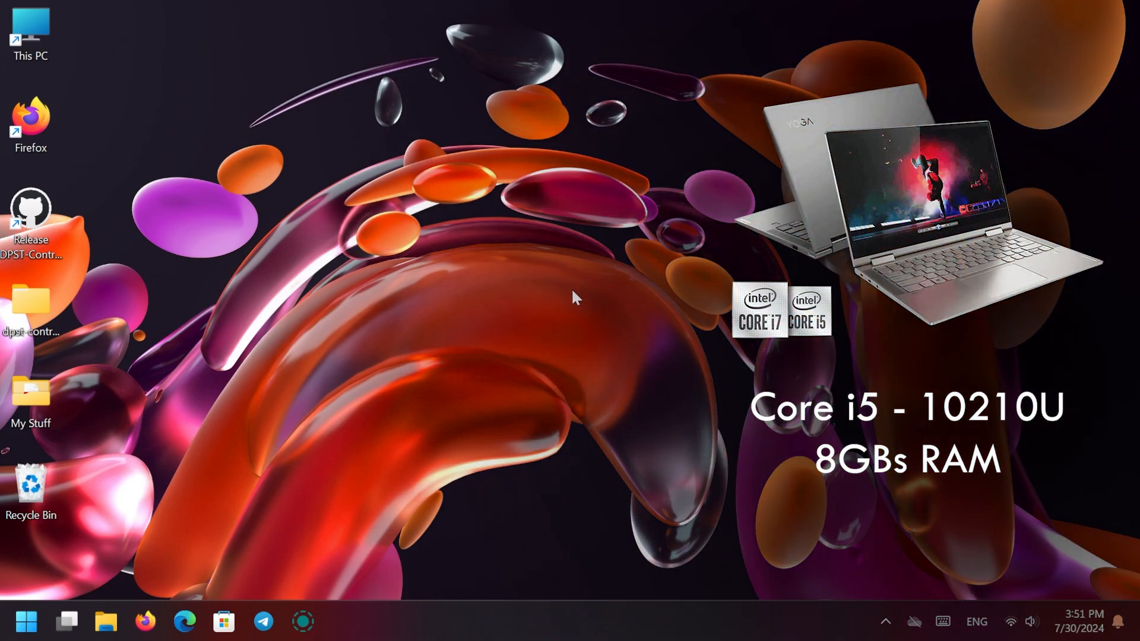
{"action": "mouse_move", "coordinate": [560, 294]}
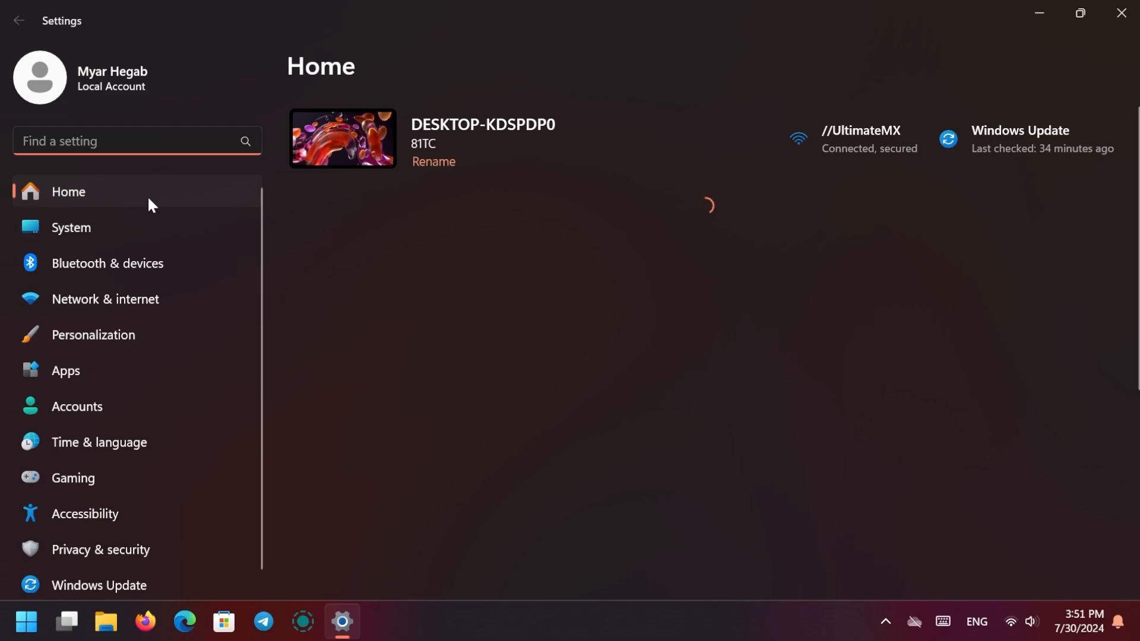
Step: Turn 'Change brightness based on content' from Always to Off in System > Display
{"action": "left_click", "coordinate": [70, 228]}
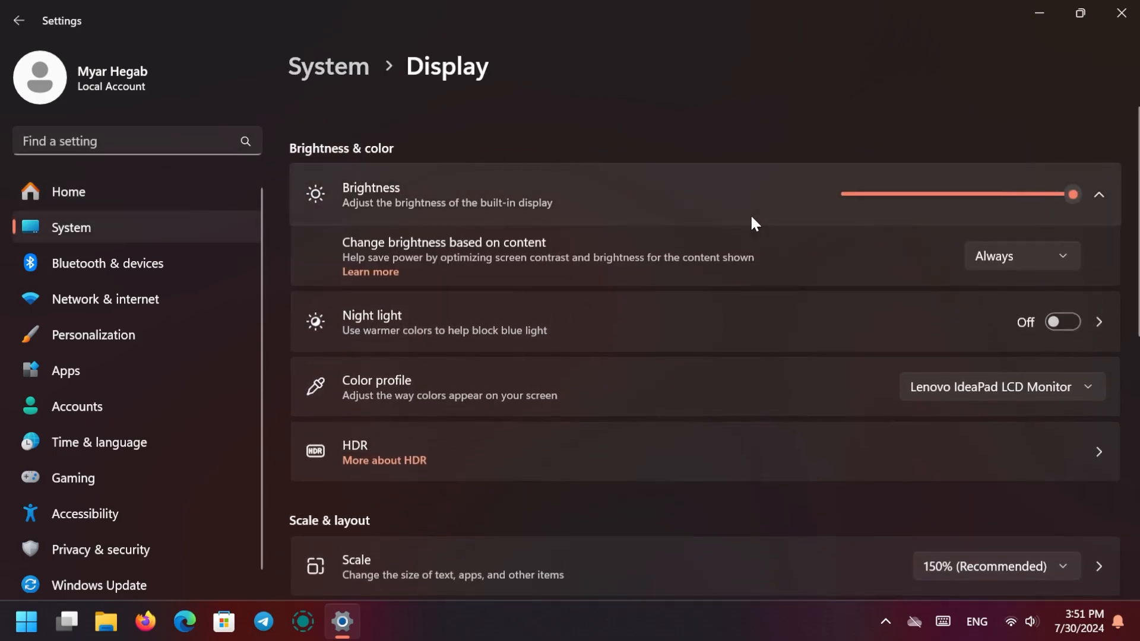
{"action": "left_click", "coordinate": [1021, 256]}
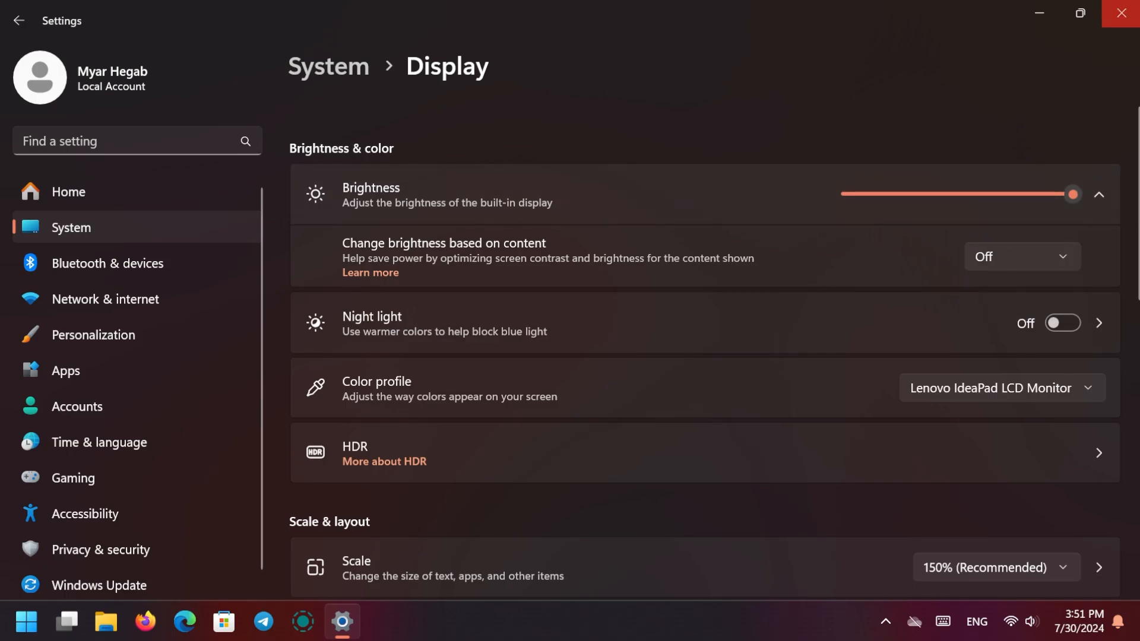
Step: Close Settings and launch Intel Graphics Command Center to its start-up screen
{"action": "left_click", "coordinate": [26, 622]}
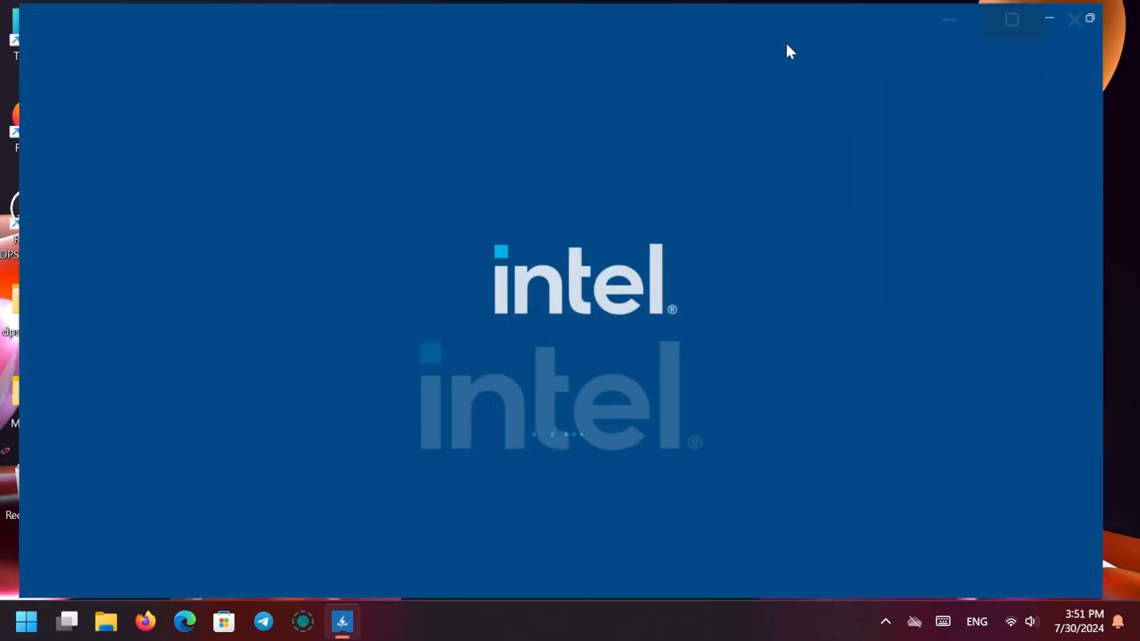
{"action": "left_click", "coordinate": [1011, 19]}
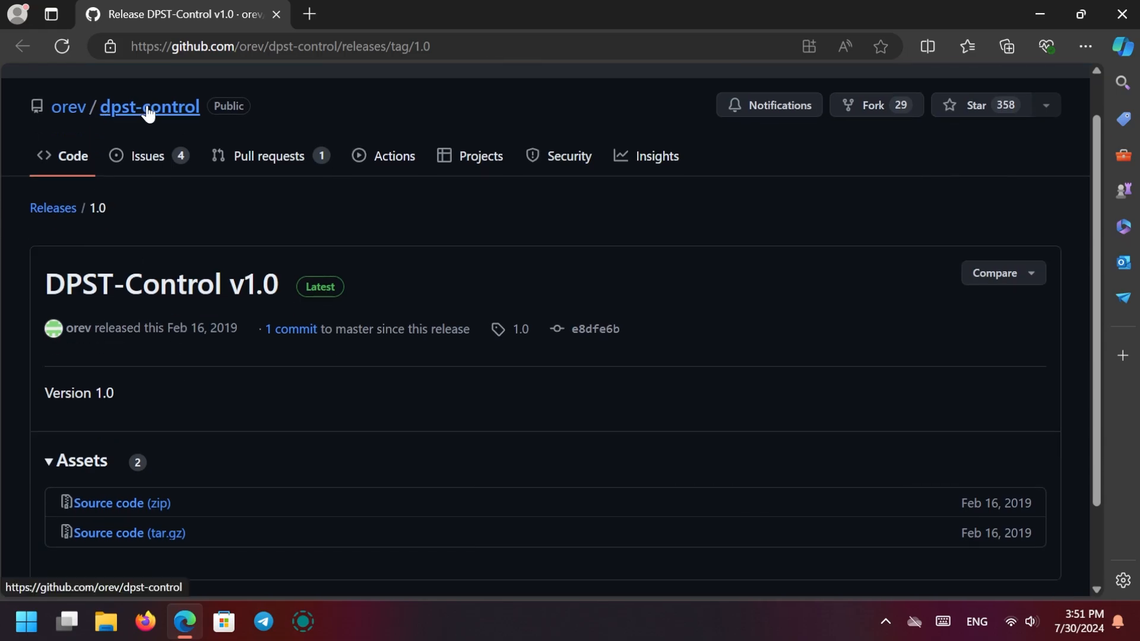
{"action": "left_click", "coordinate": [150, 106]}
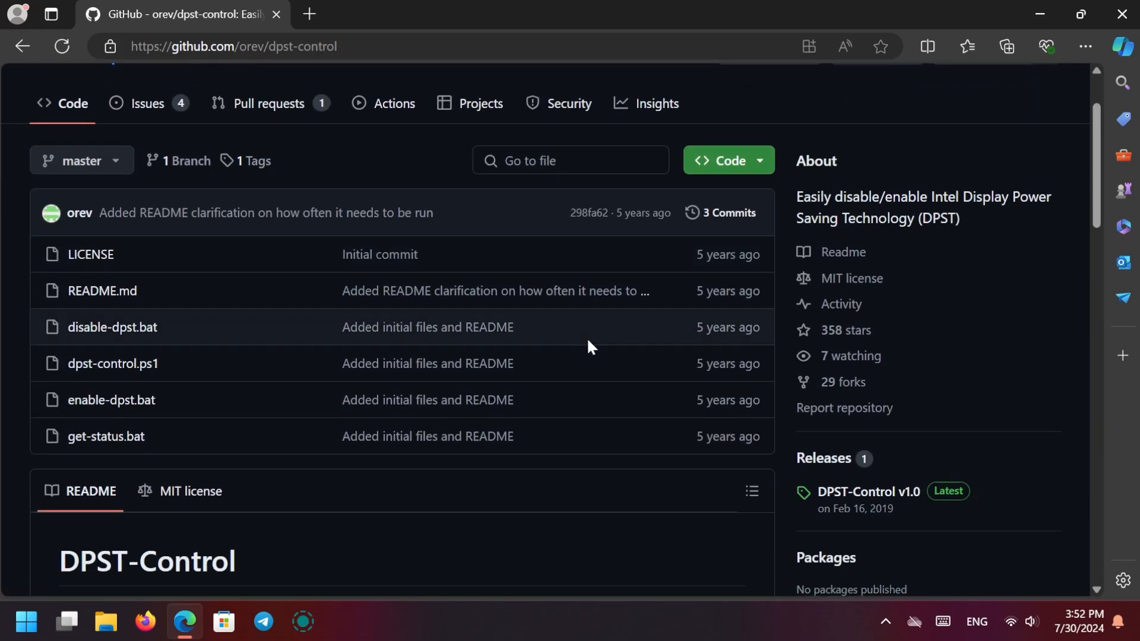
{"action": "scroll", "scroll_direction": "down", "scroll_amount": 3}
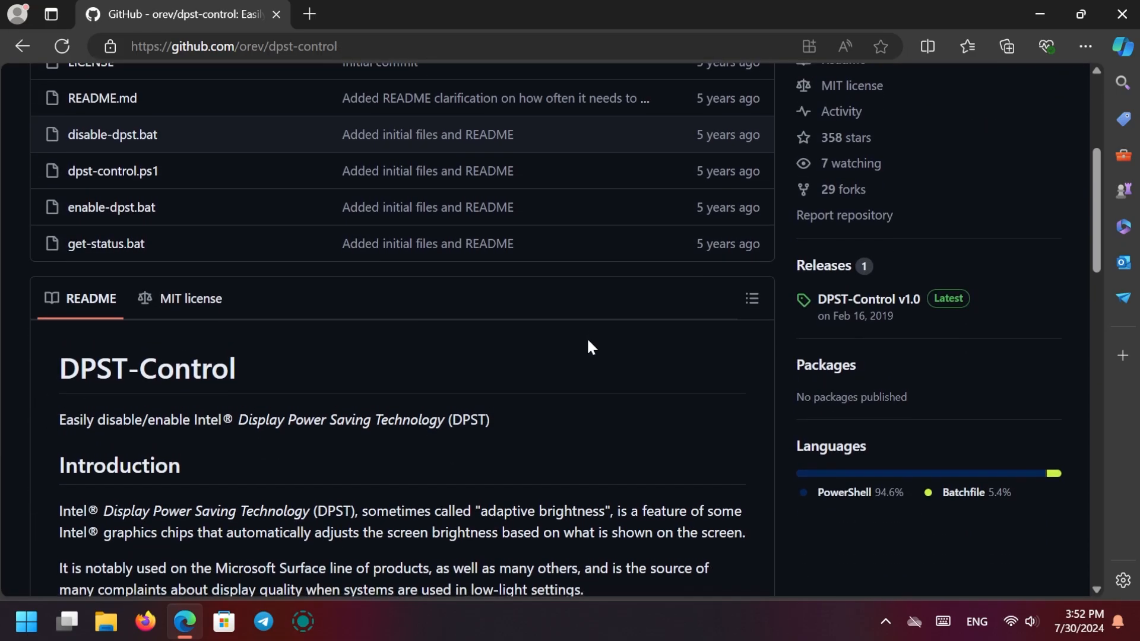
{"action": "scroll", "scroll_direction": "down", "scroll_amount": 3}
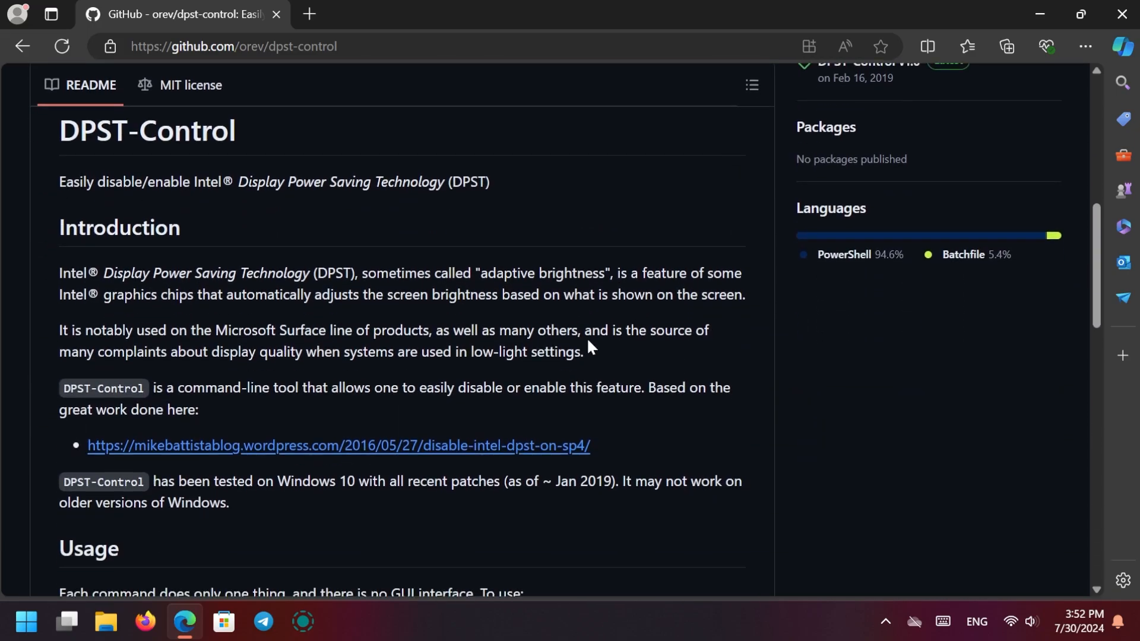
{"action": "scroll", "scroll_direction": "up", "scroll_amount": 3}
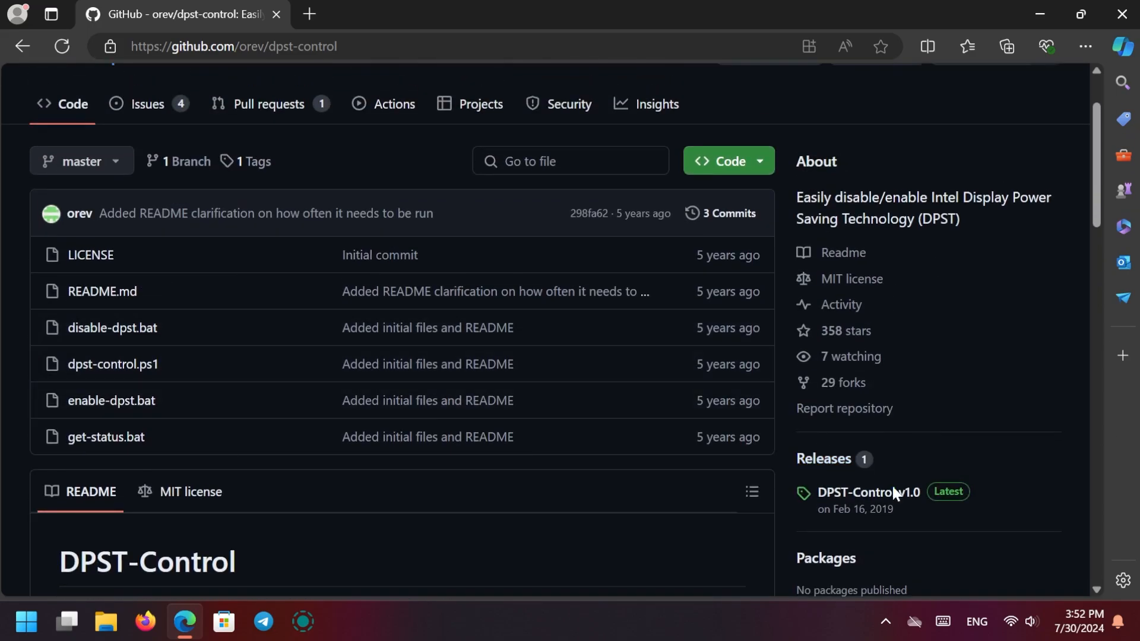
{"action": "left_click", "coordinate": [866, 492]}
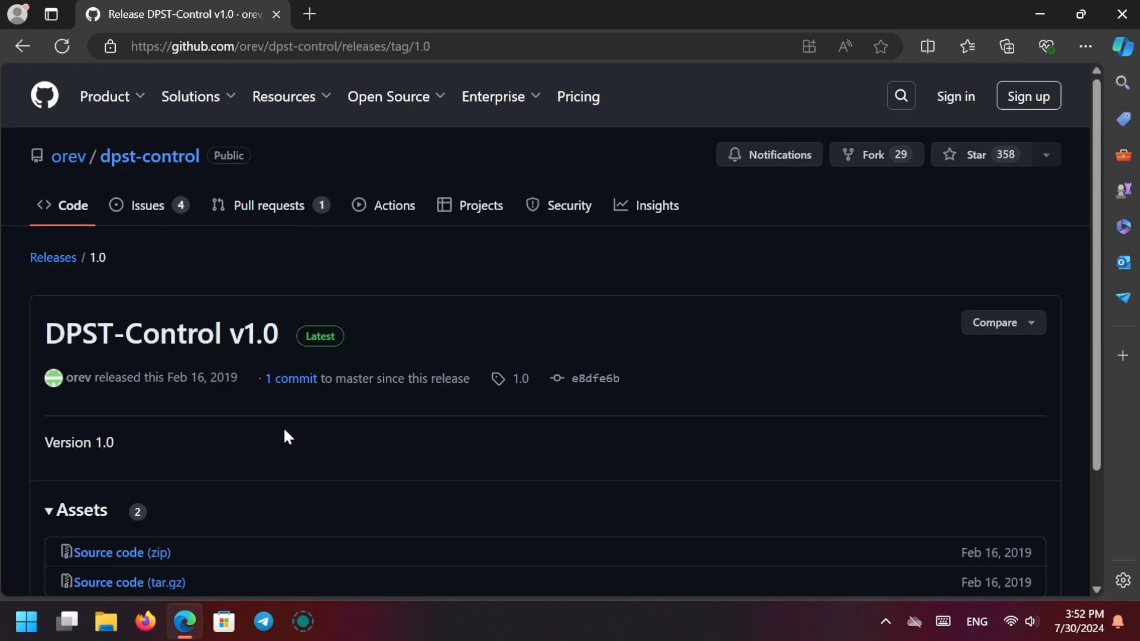
{"action": "scroll", "scroll_direction": "down", "scroll_amount": 3}
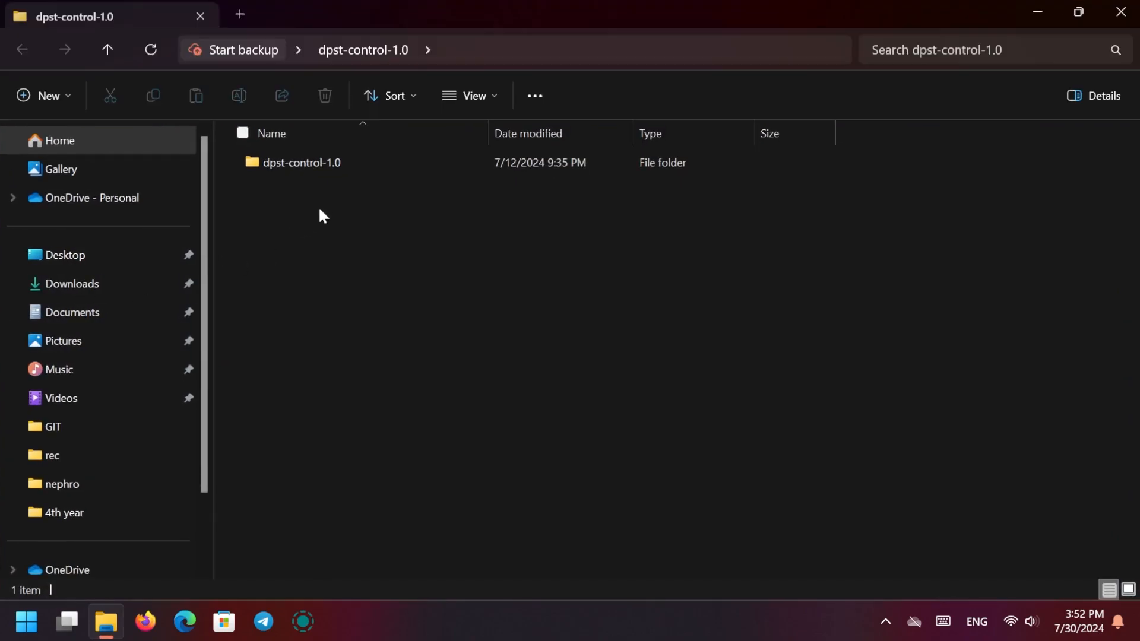
Step: Run get-status.bat from dpst-control-1.0 with UAC approval and dismiss its result
{"action": "double_click", "coordinate": [300, 163]}
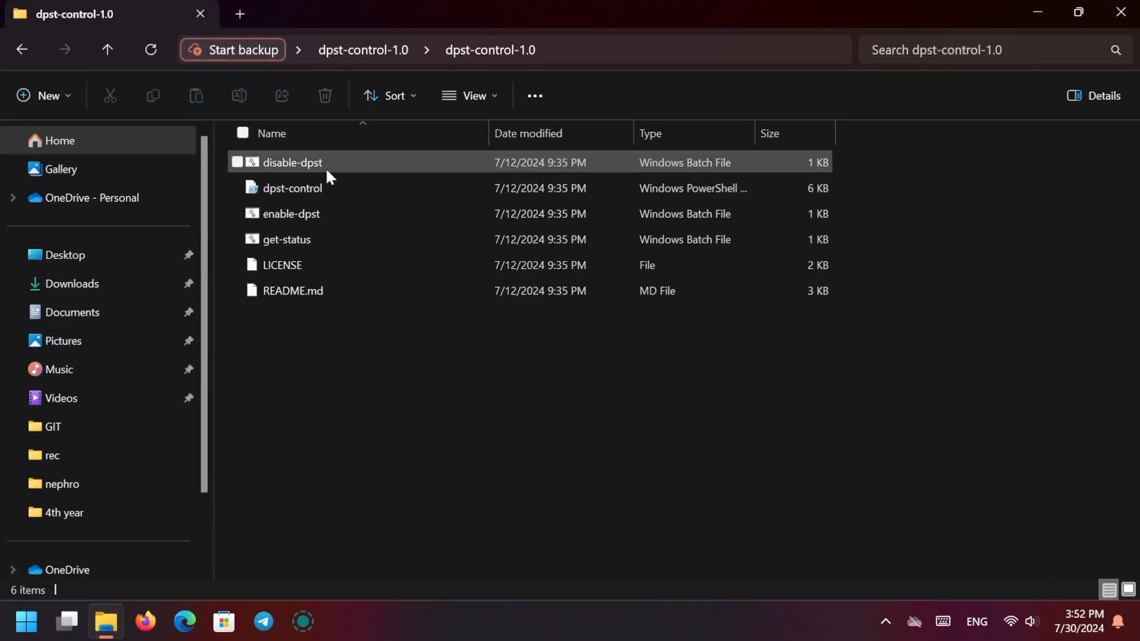
{"action": "left_click", "coordinate": [286, 238]}
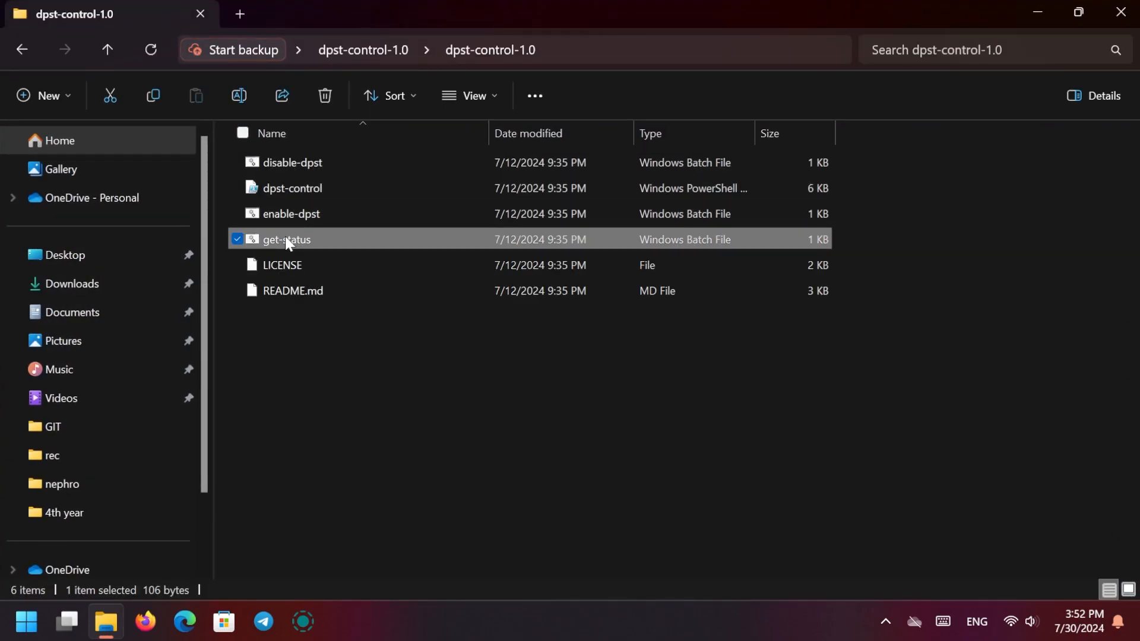
{"action": "double_click", "coordinate": [286, 238]}
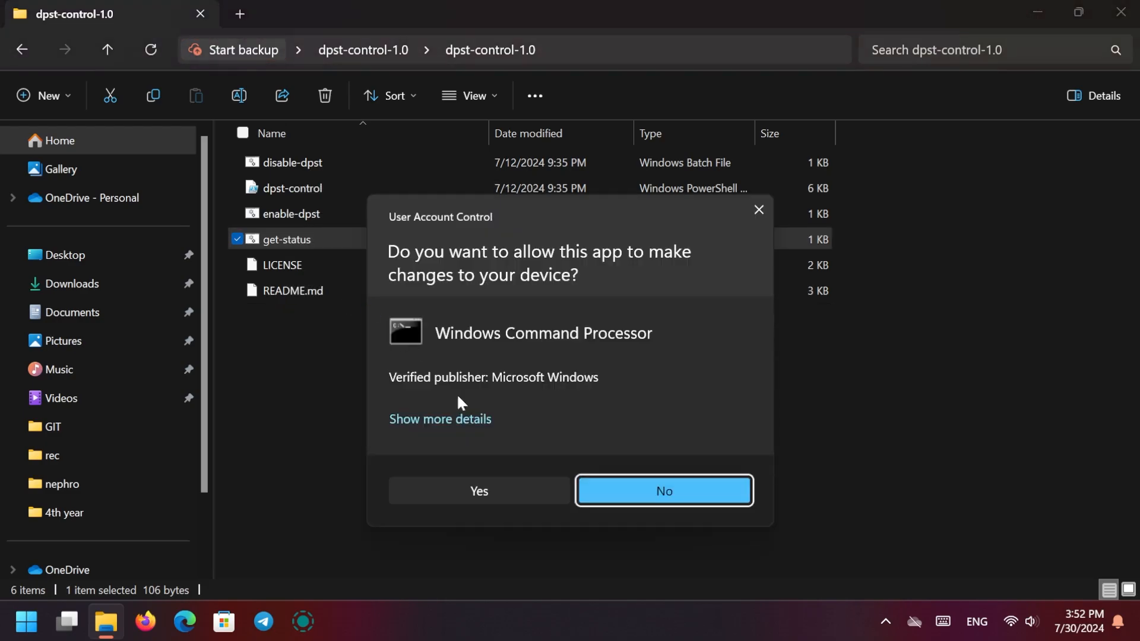
{"action": "left_click", "coordinate": [478, 491]}
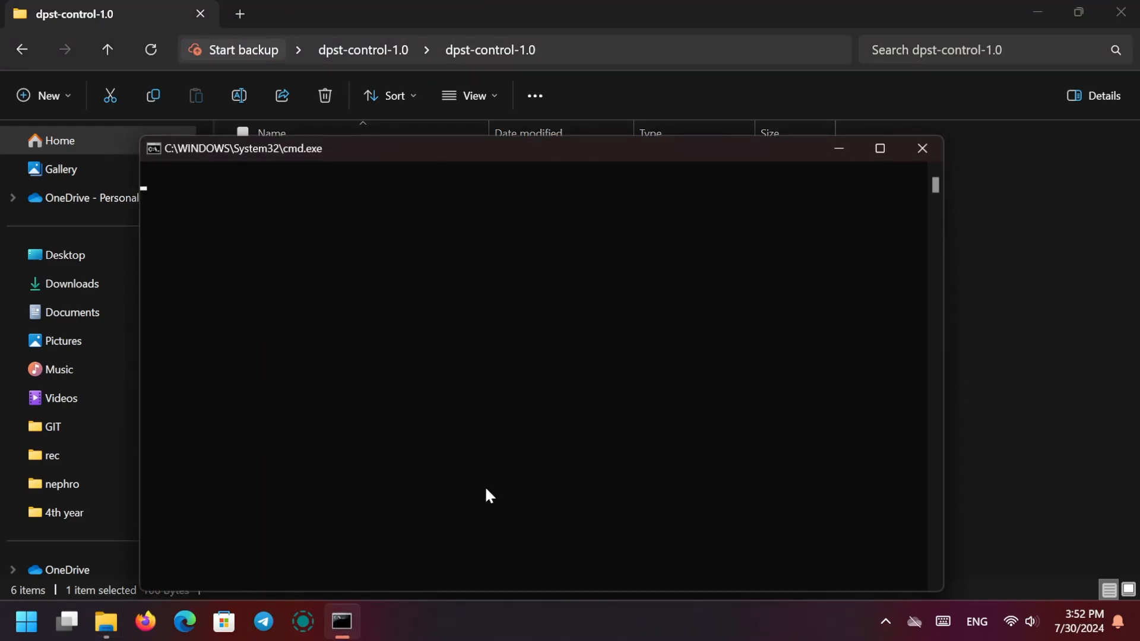
{"action": "key", "text": "enter"}
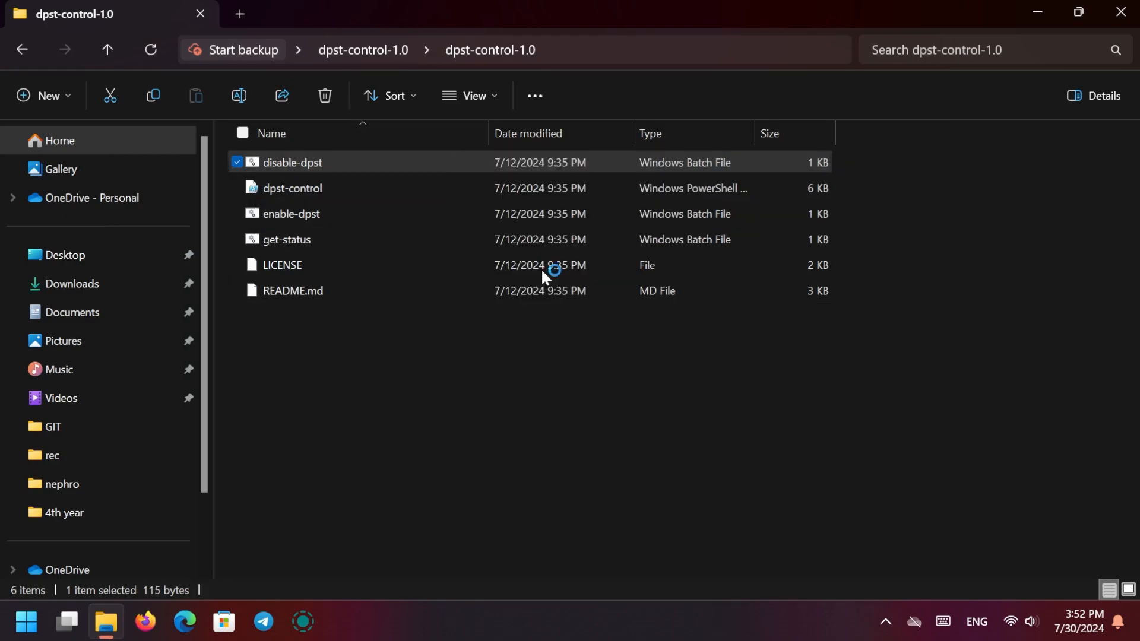
Step: Run disable-dpst.bat so DPST reports disabled, pending a reboot
{"action": "double_click", "coordinate": [293, 163]}
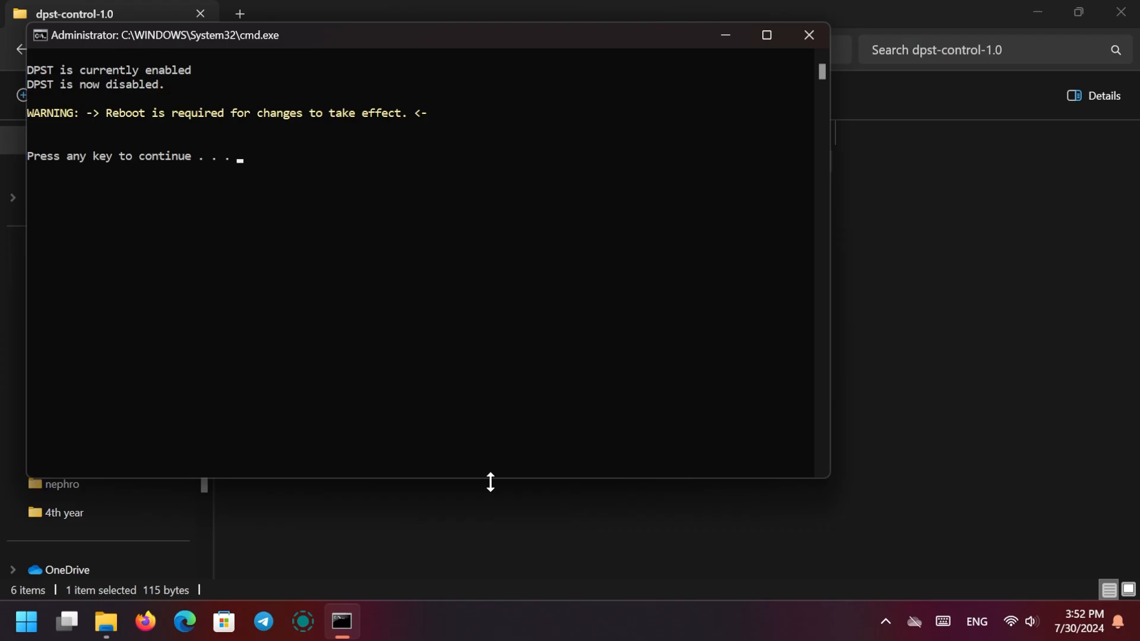
{"action": "mouse_move", "coordinate": [531, 286]}
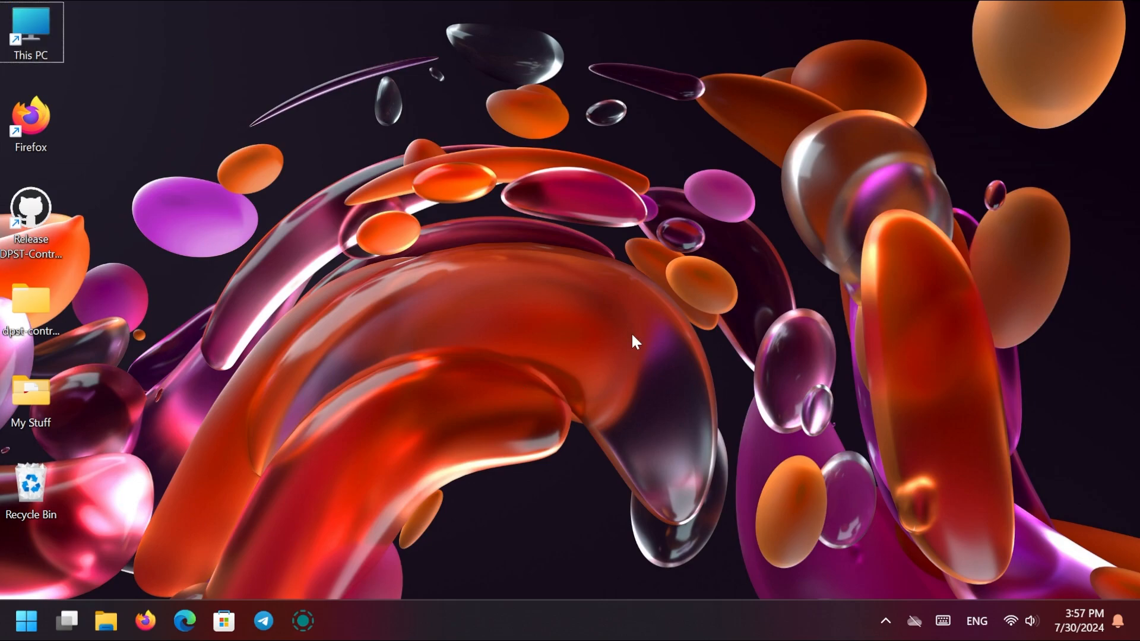
Step: After reboot, reopen dpst-control-1.0 from the desktop and run get-status.bat again
{"action": "double_click", "coordinate": [30, 305]}
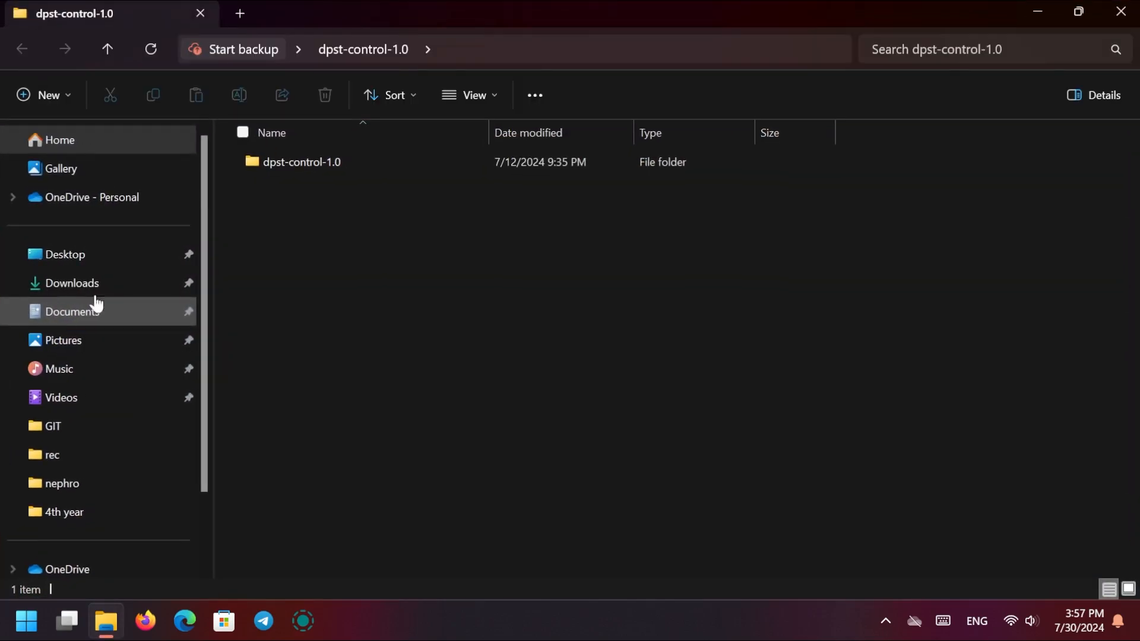
{"action": "double_click", "coordinate": [300, 161]}
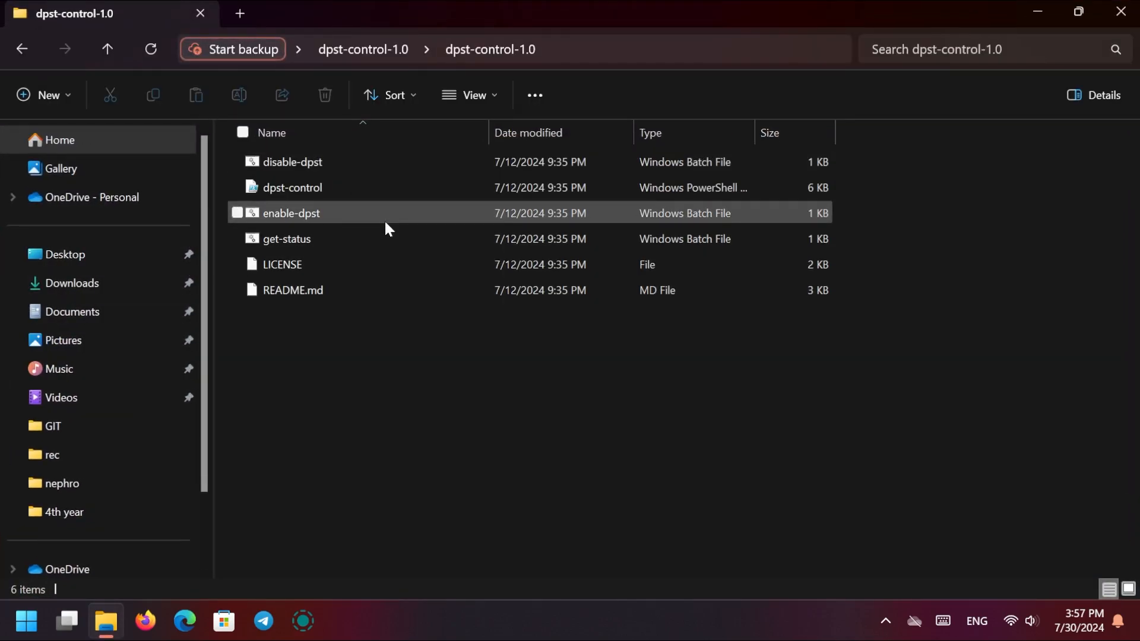
{"action": "left_click", "coordinate": [286, 239]}
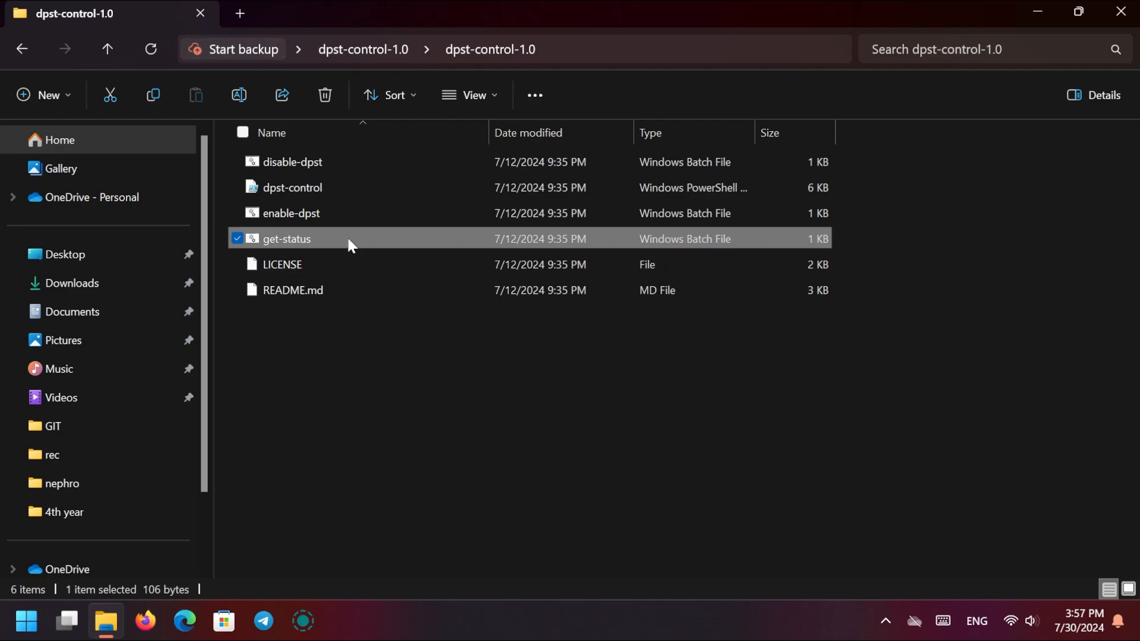
{"action": "double_click", "coordinate": [285, 239]}
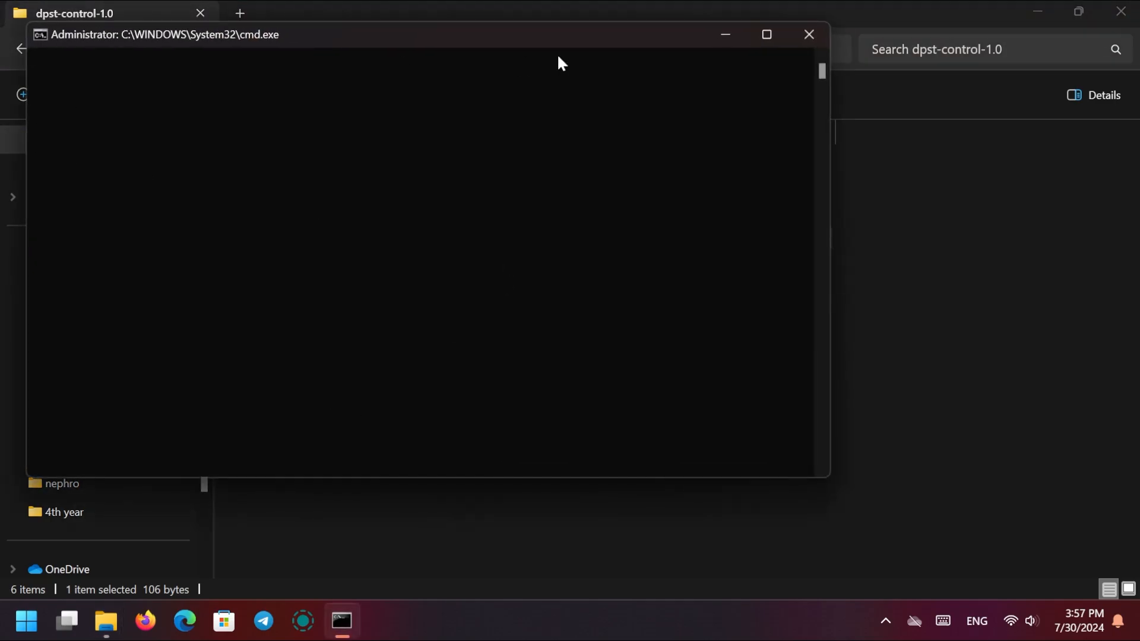